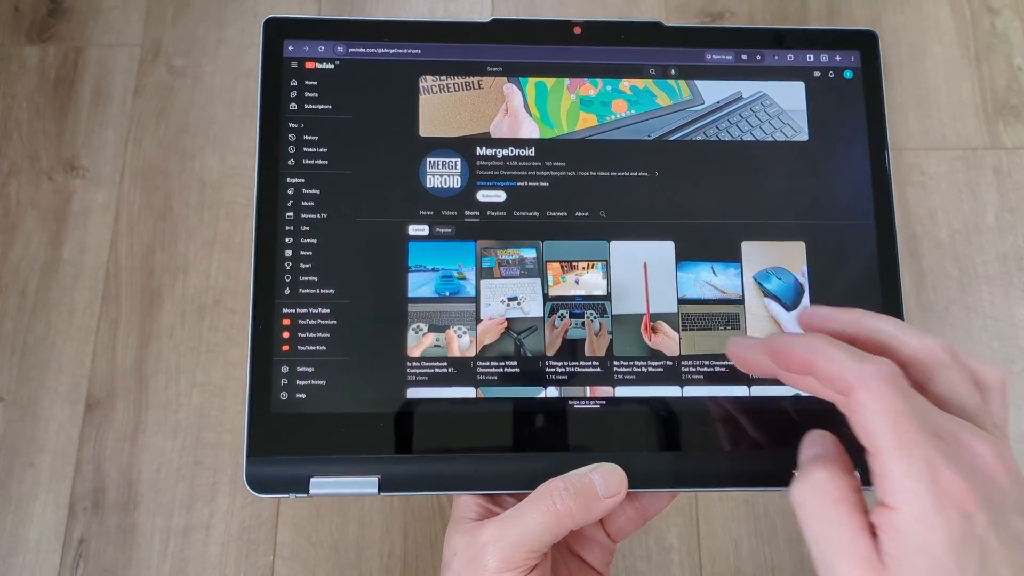
{"action": "scroll", "scroll_direction": "down", "scroll_amount": 3}
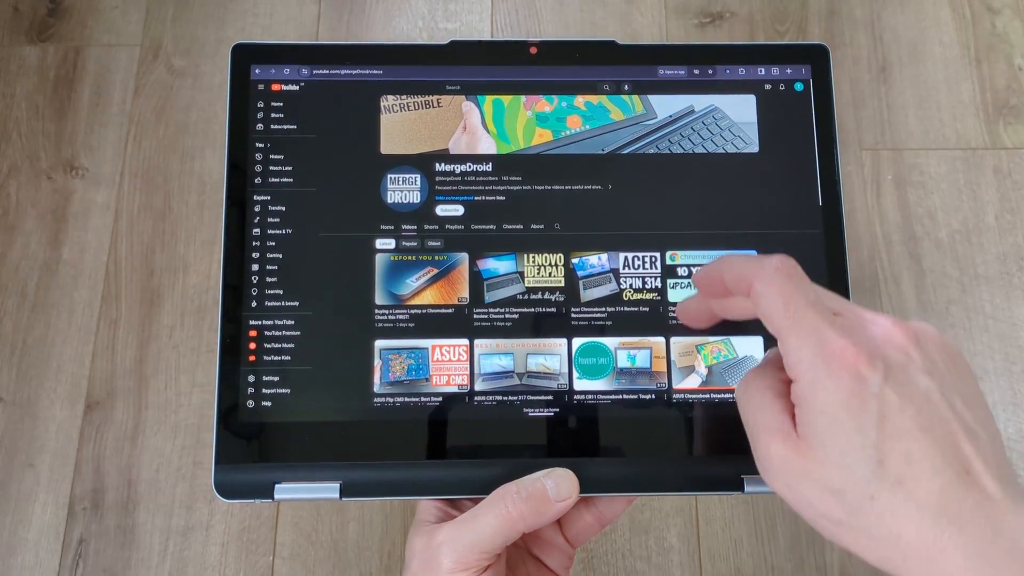
{"action": "scroll", "scroll_direction": "down", "scroll_amount": 3}
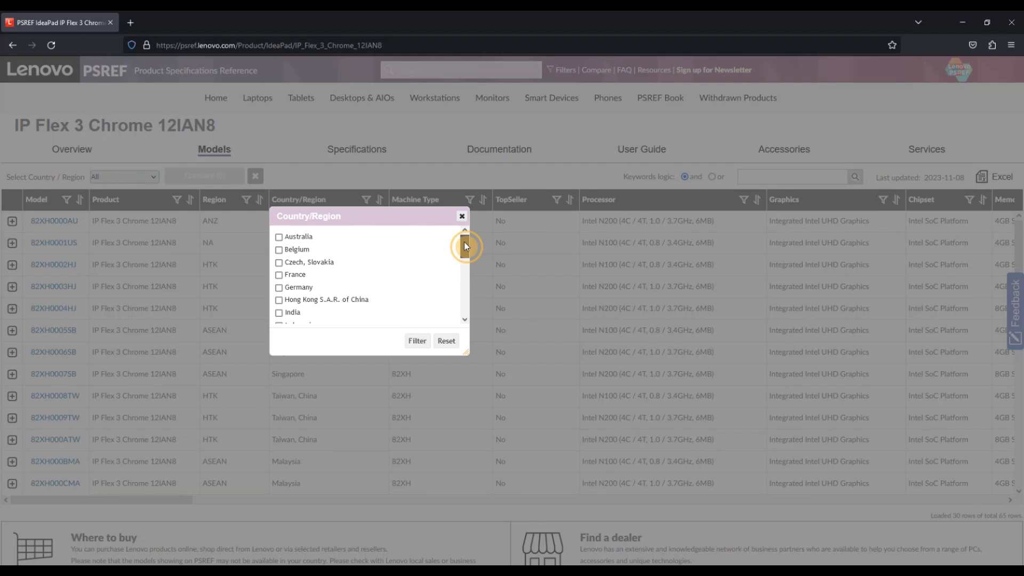
{"action": "scroll", "scroll_direction": "down", "scroll_amount": 3}
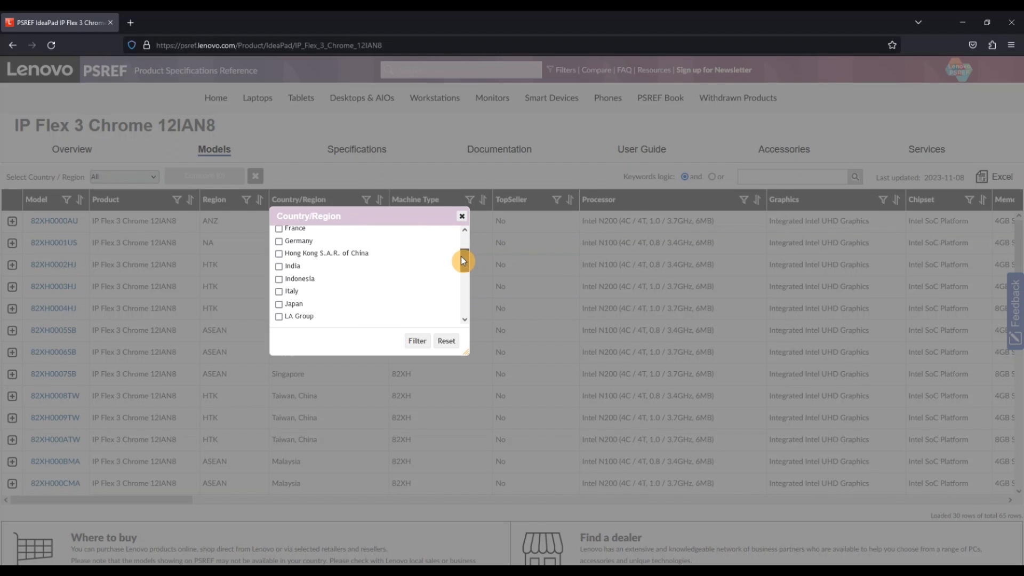